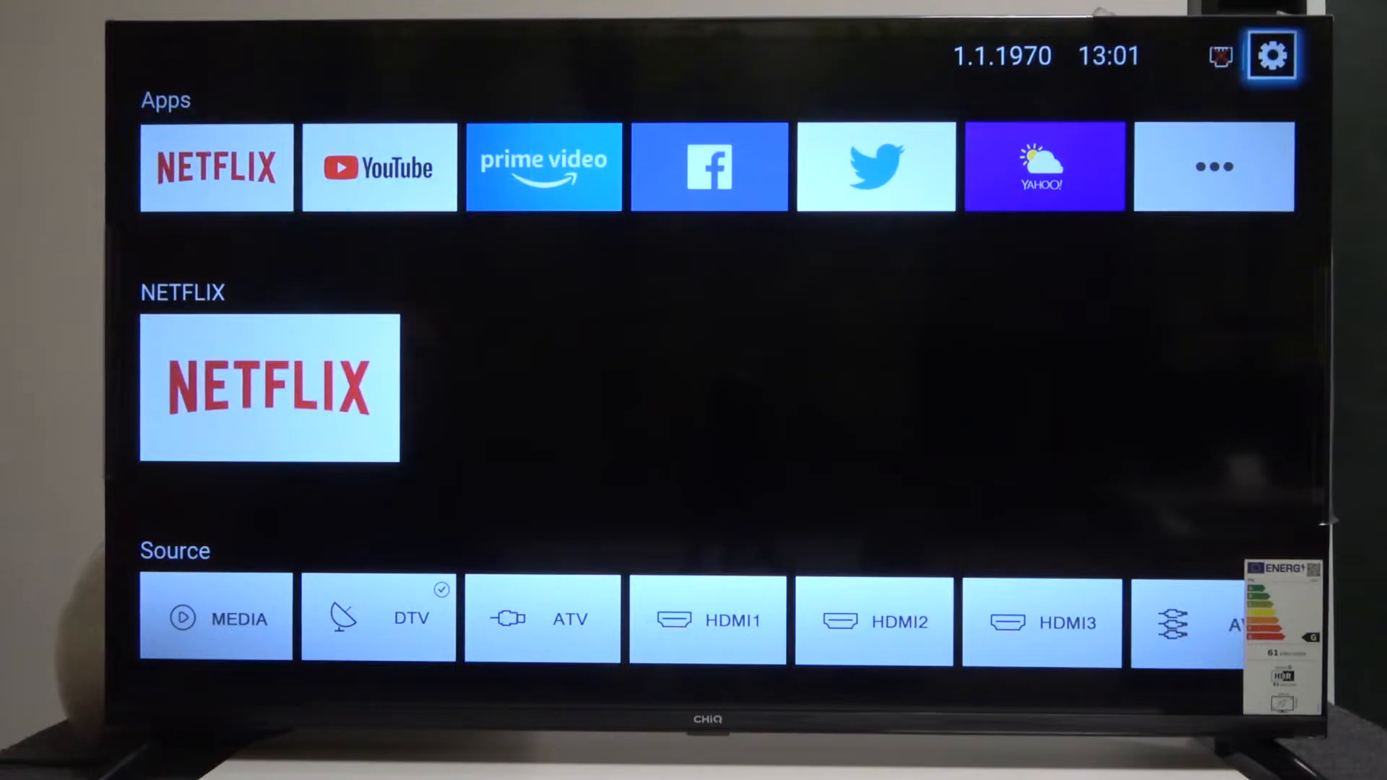
Enter Settings from the home screen via the gear icon in the top-right corner.
{"action": "left_click", "coordinate": [1272, 55]}
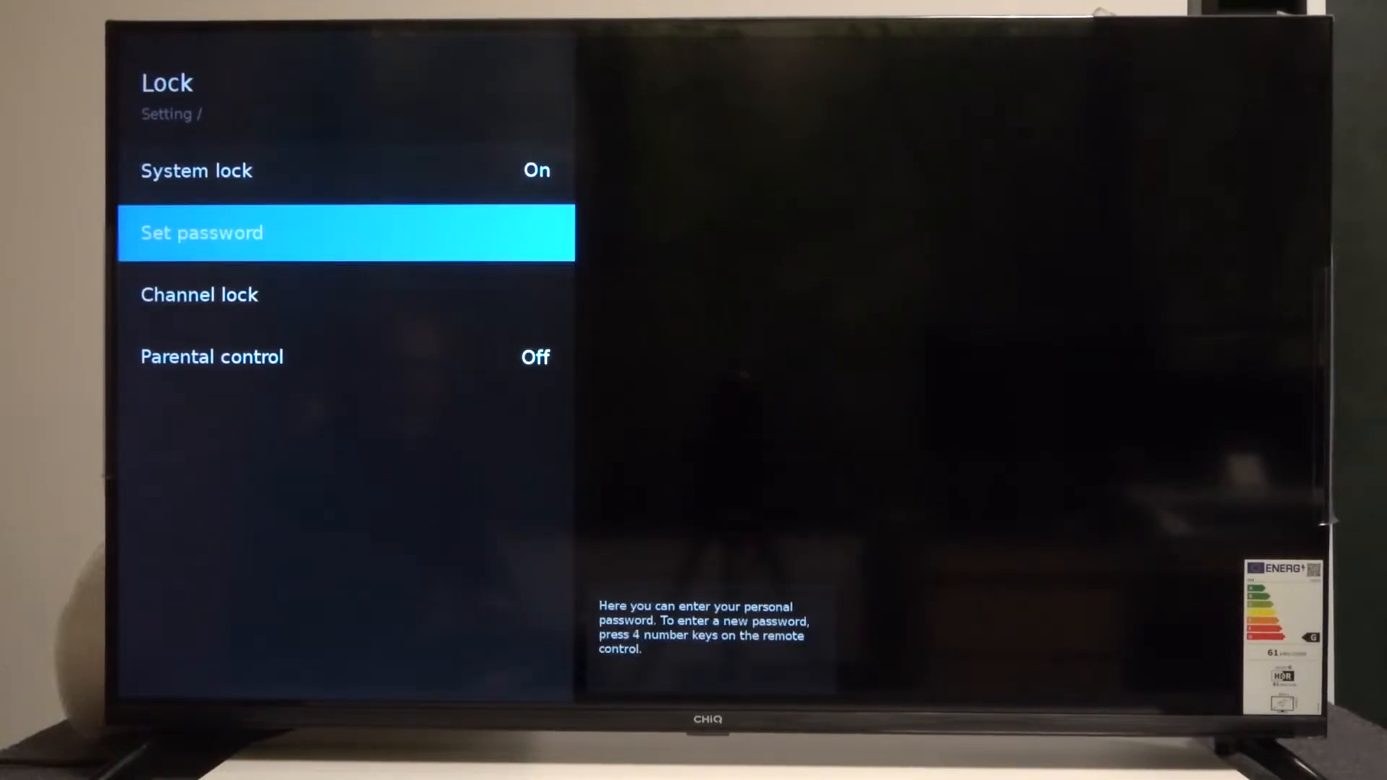
Highlight Parental control (currently off) in the Lock menu after password entry.
{"action": "key", "text": "Down"}
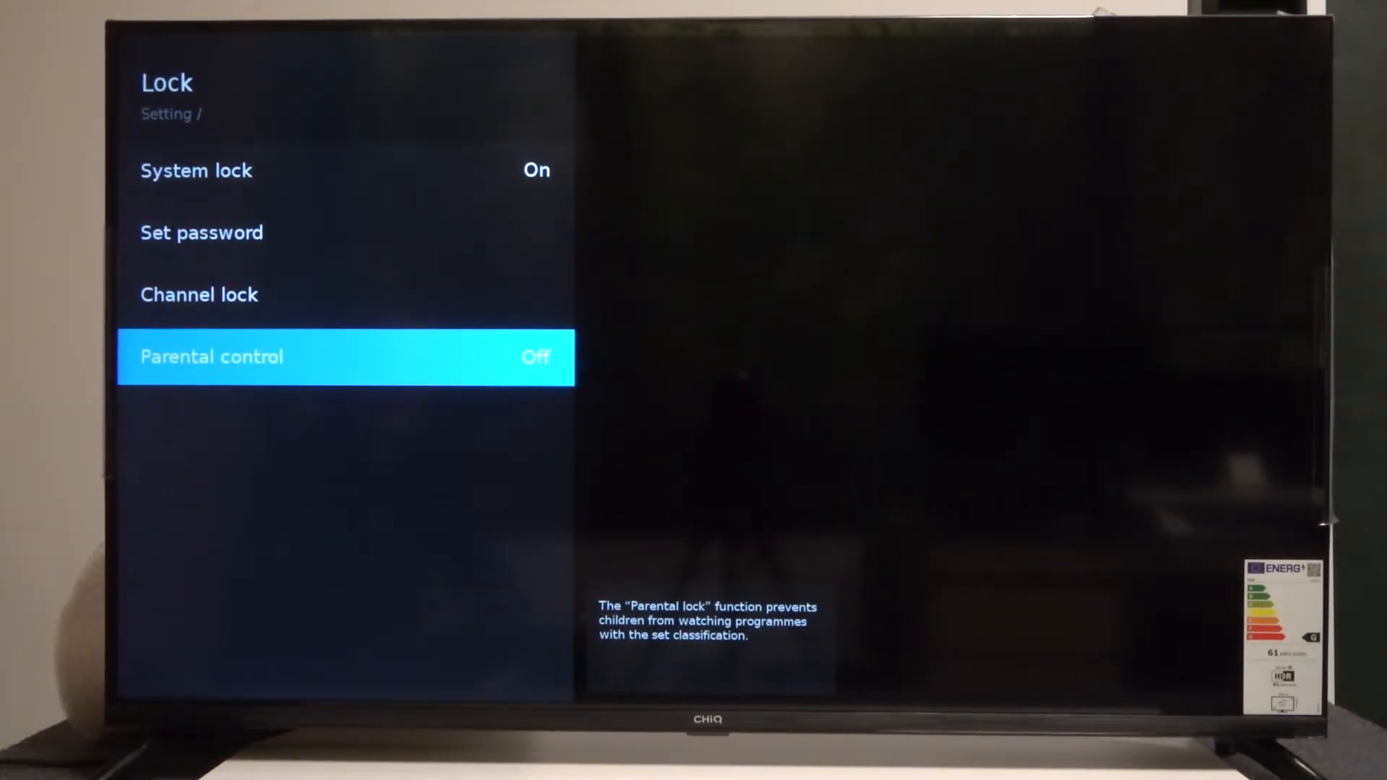